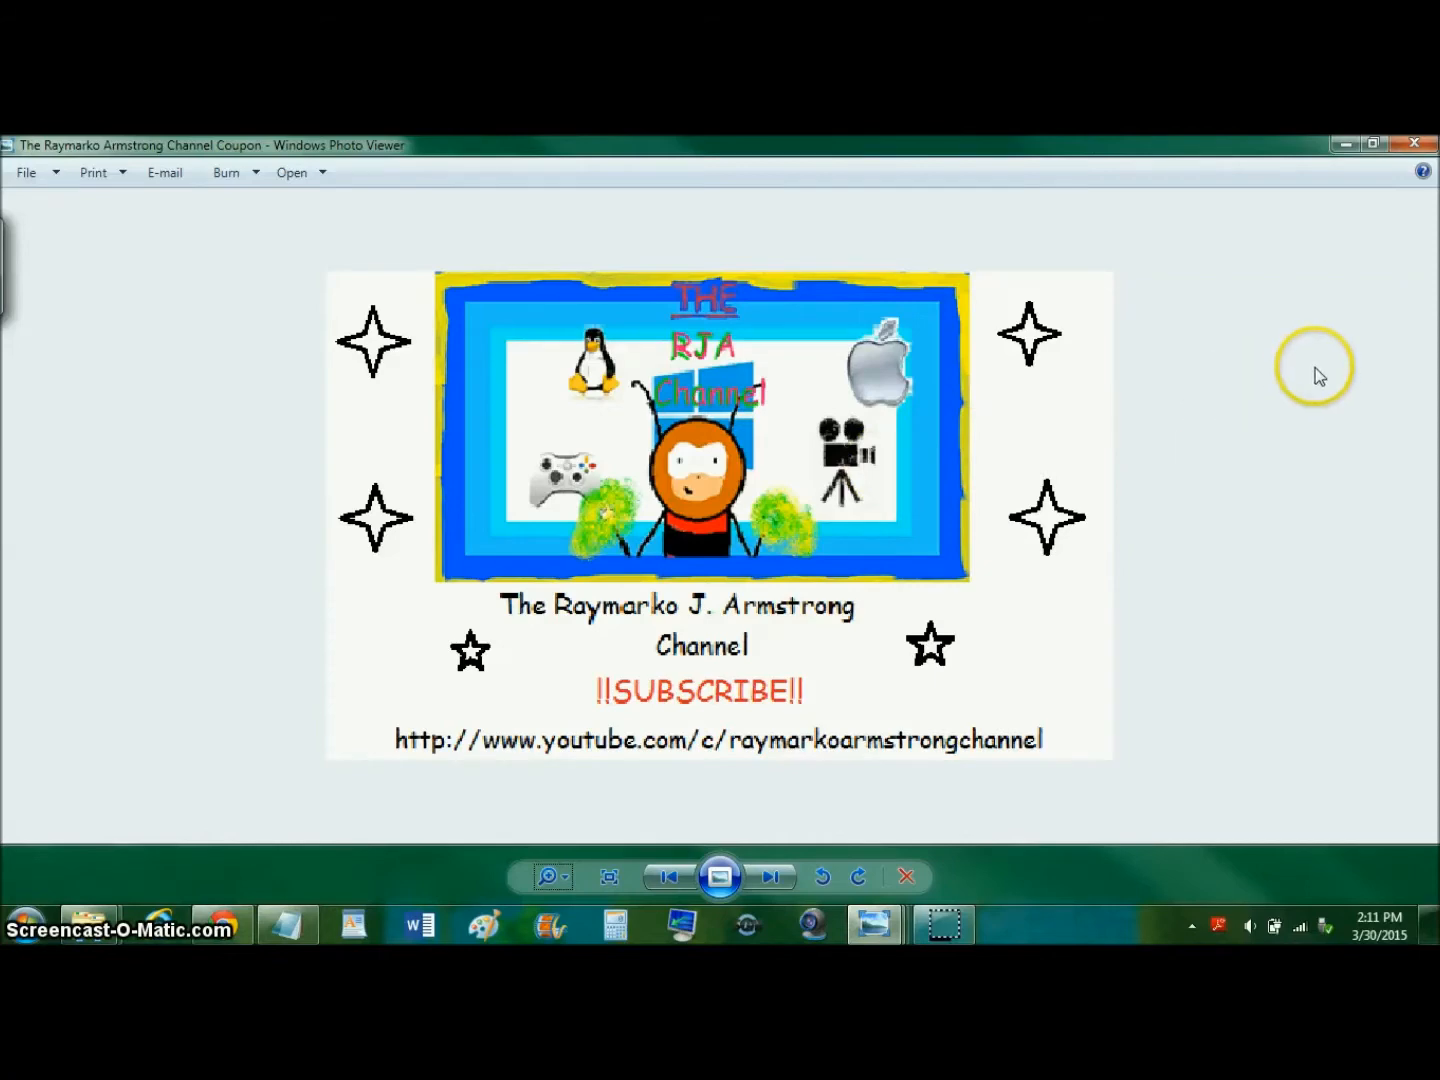
{"action": "mouse_move", "coordinate": [1384, 290]}
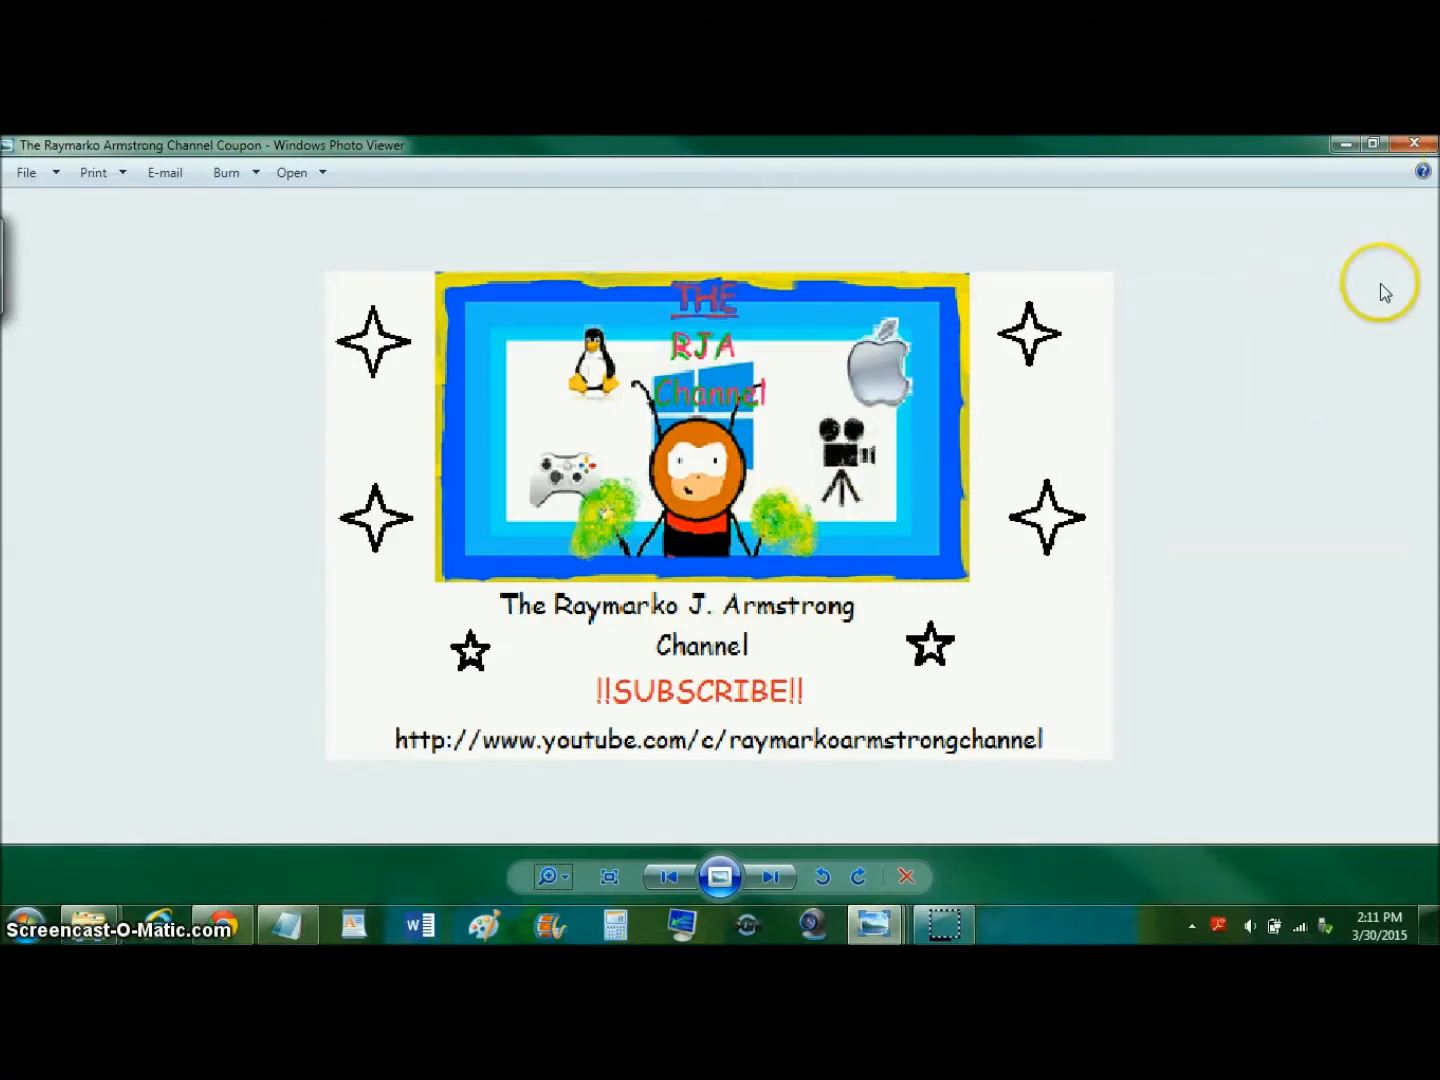
{"action": "mouse_move", "coordinate": [1400, 204]}
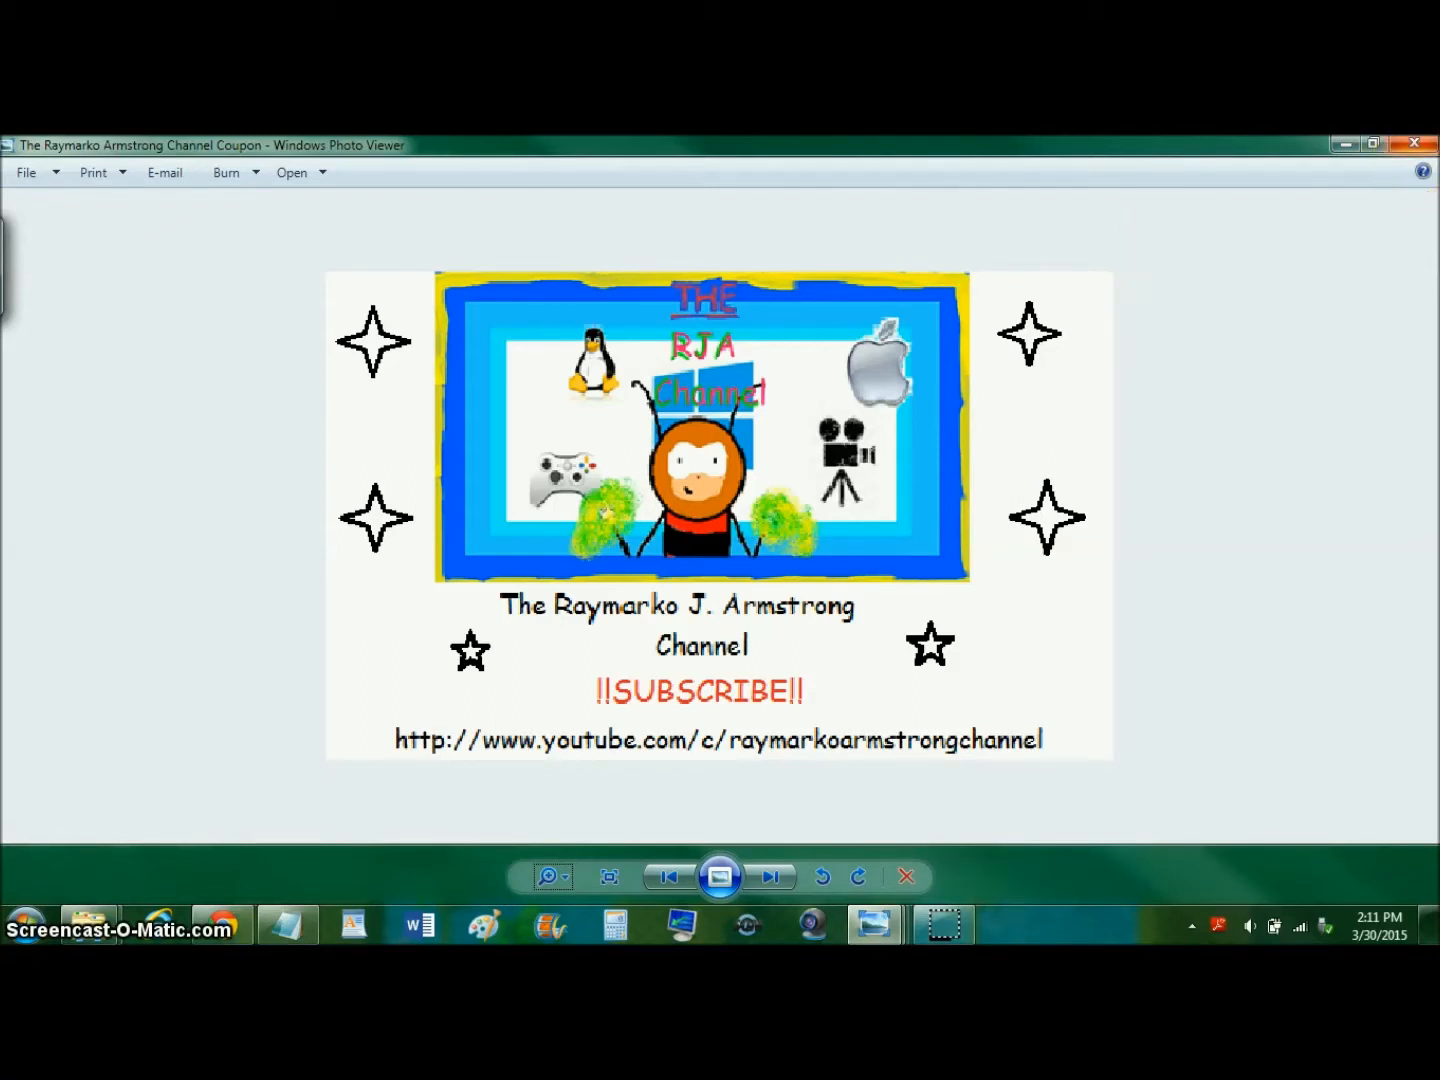
{"action": "mouse_move", "coordinate": [1412, 144]}
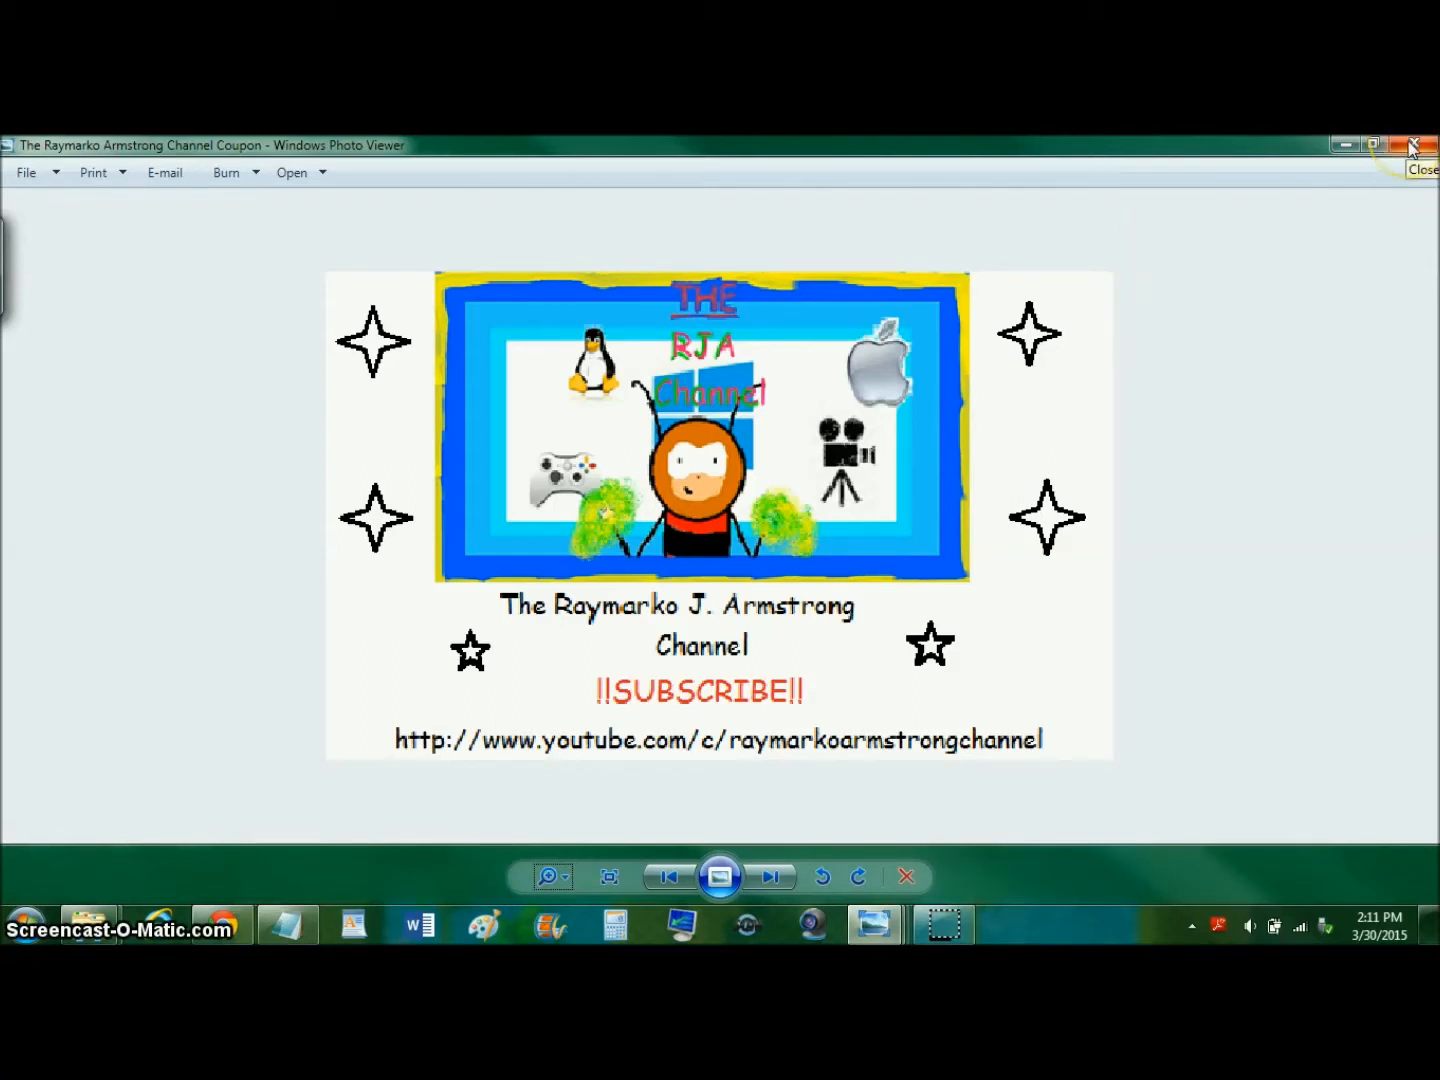
Close the channel coupon picture, then bring up the title-bar menu to close the Stingpuncher 2 cover.
{"action": "left_click", "coordinate": [768, 876]}
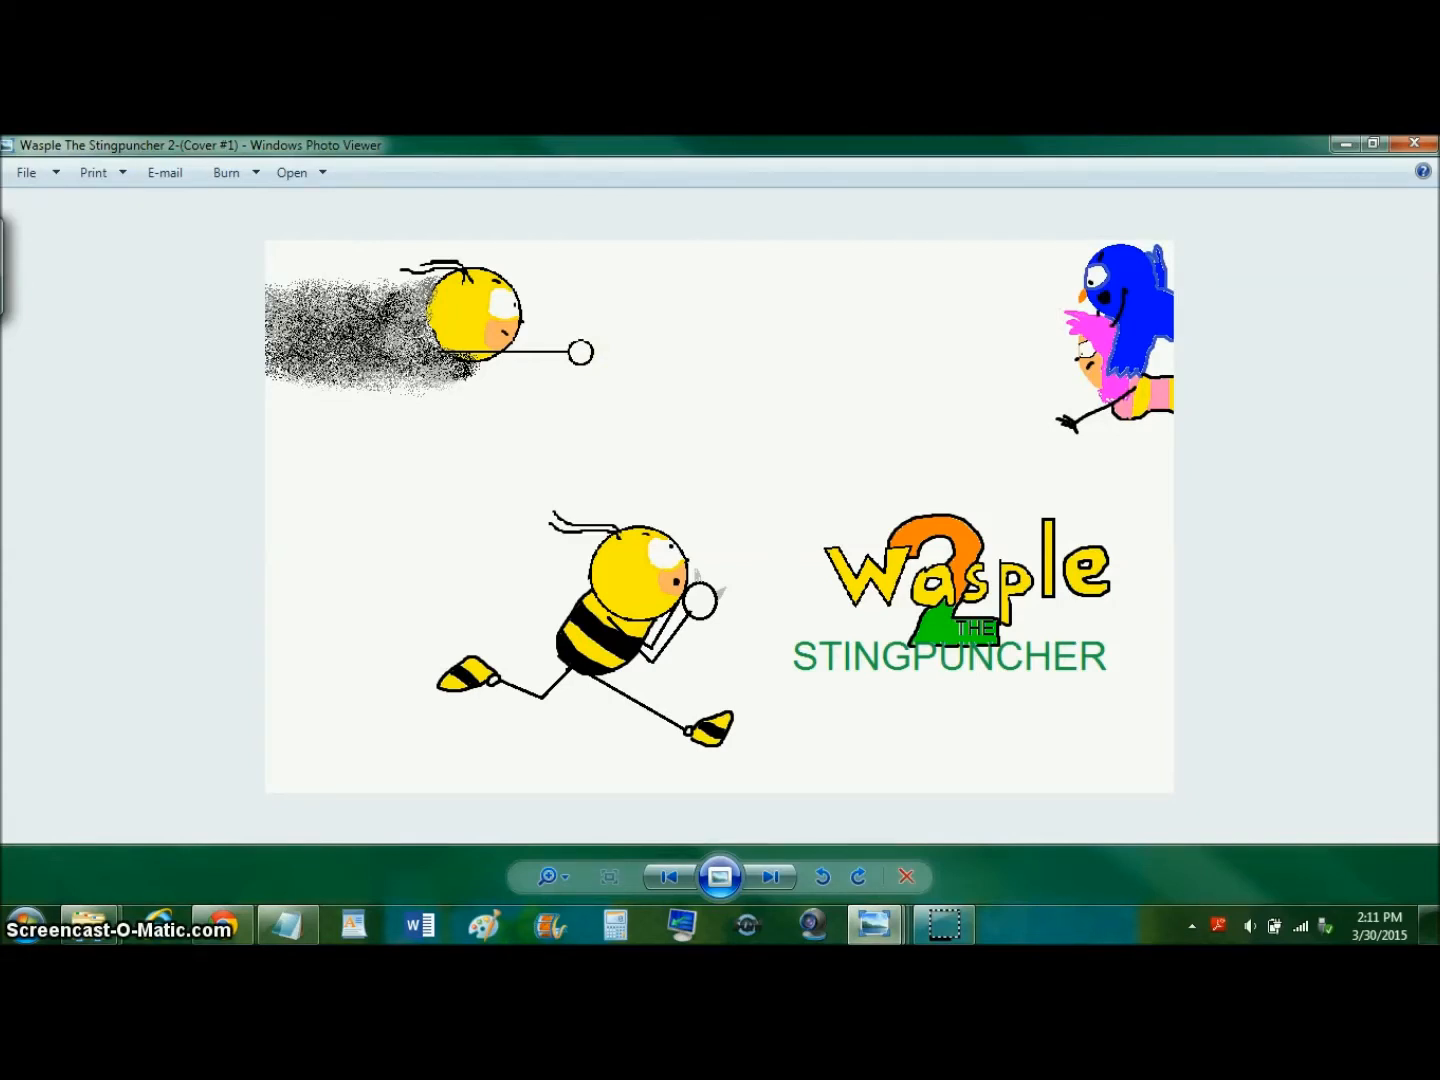
{"action": "mouse_move", "coordinate": [16, 150]}
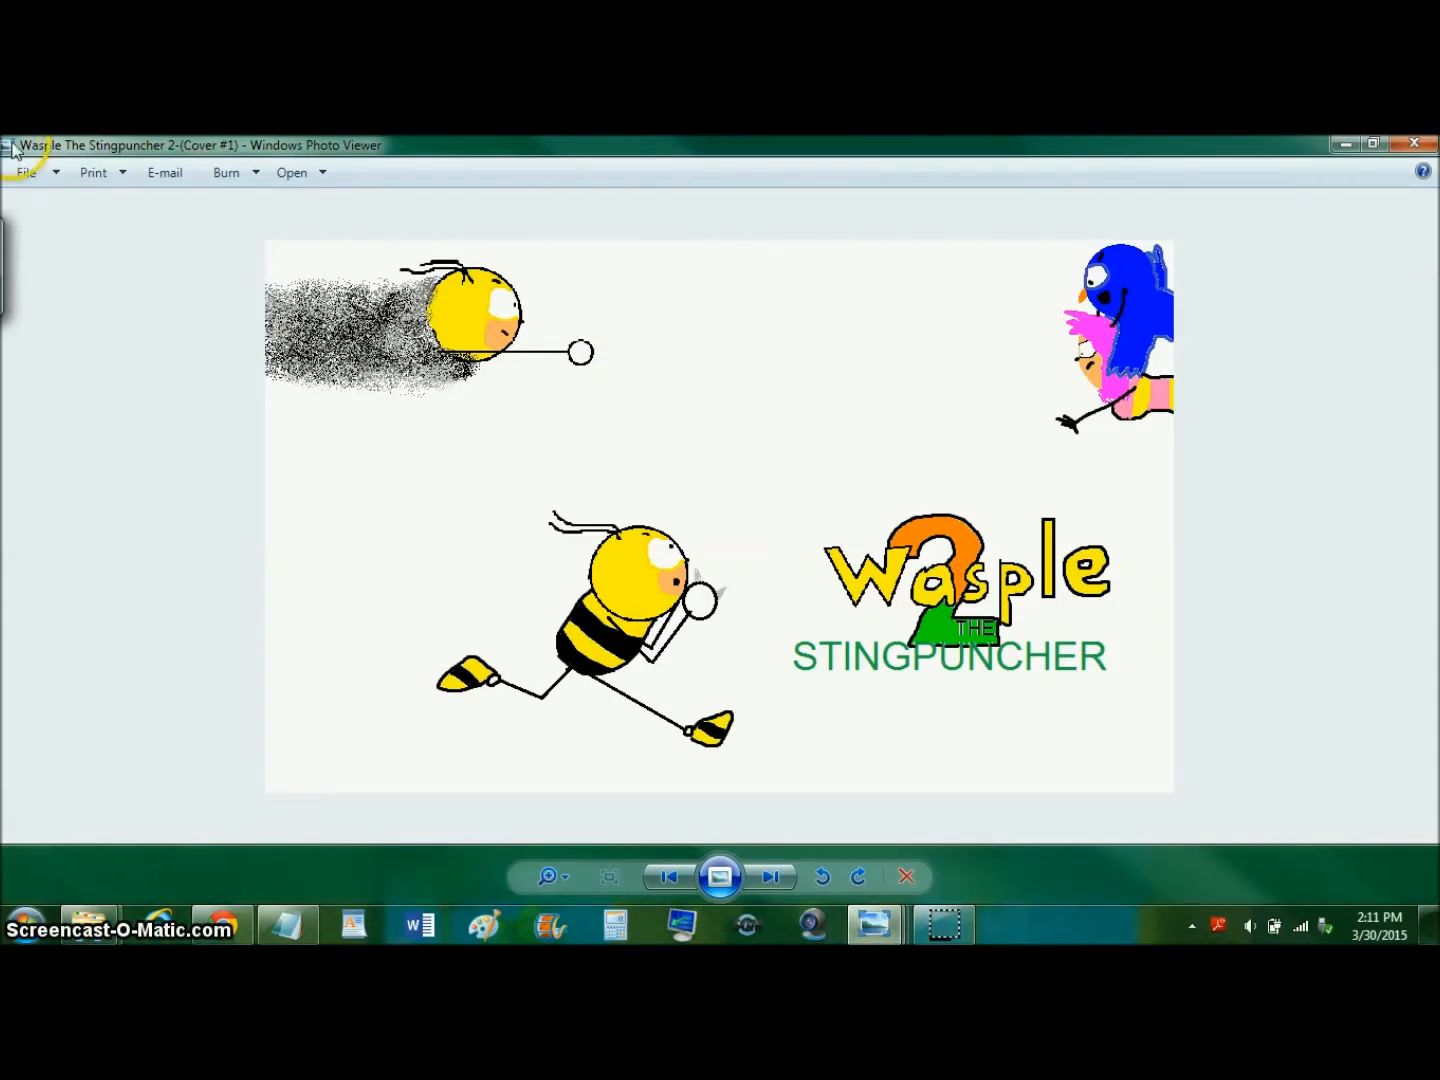
{"action": "left_click", "coordinate": [10, 146]}
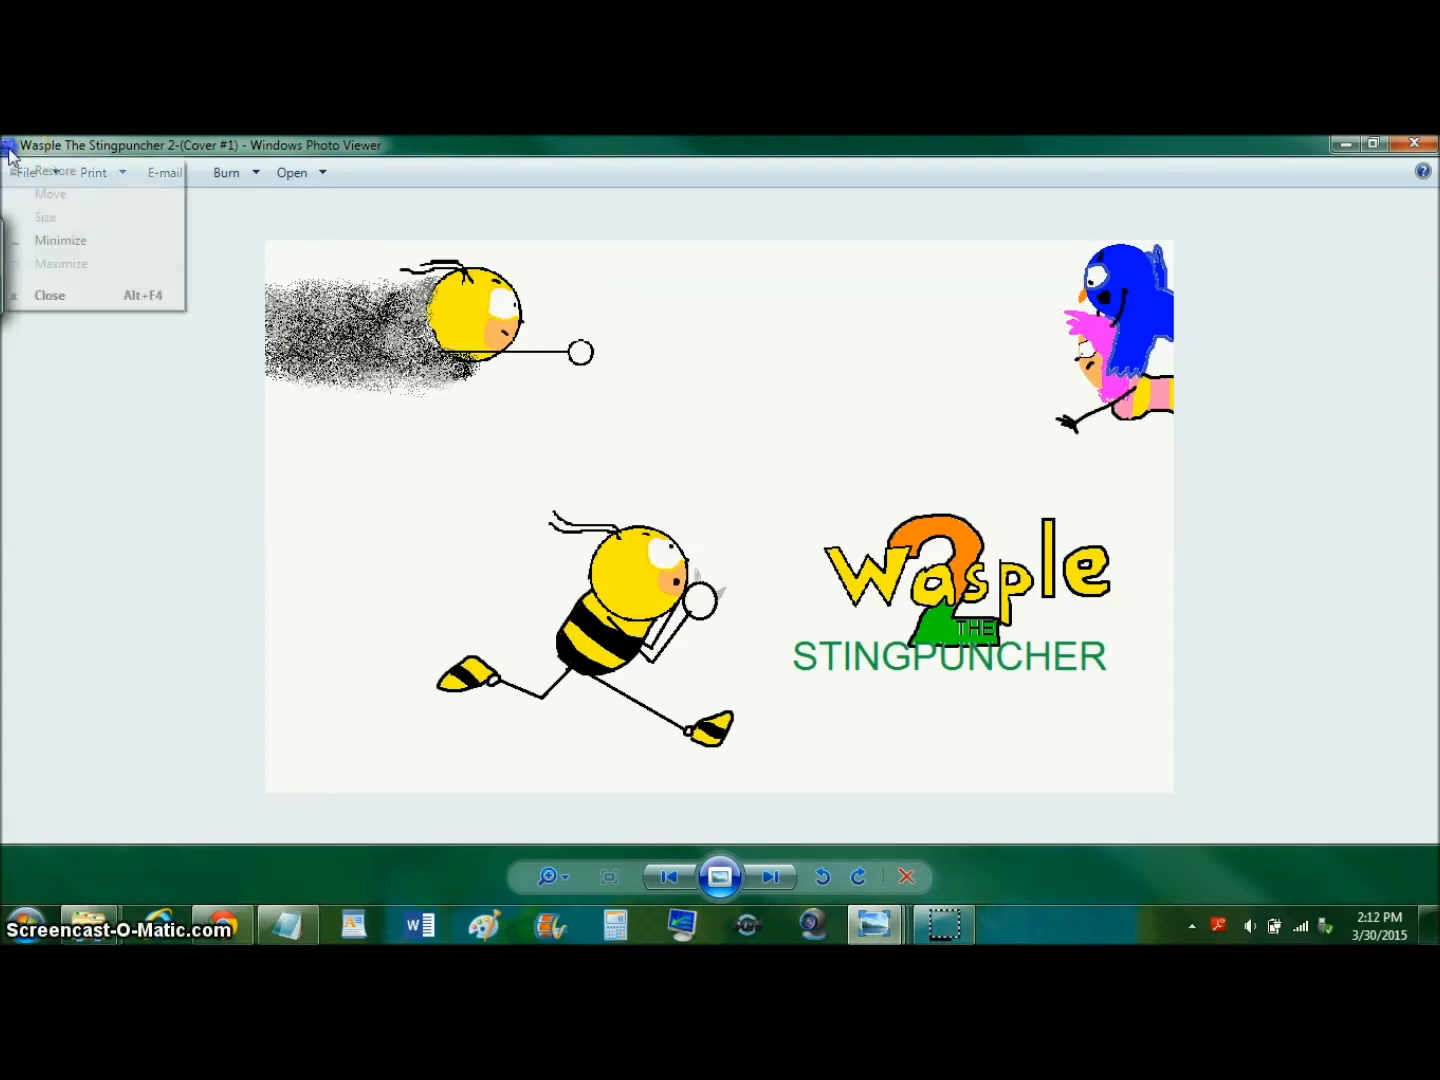
{"action": "mouse_move", "coordinate": [120, 304]}
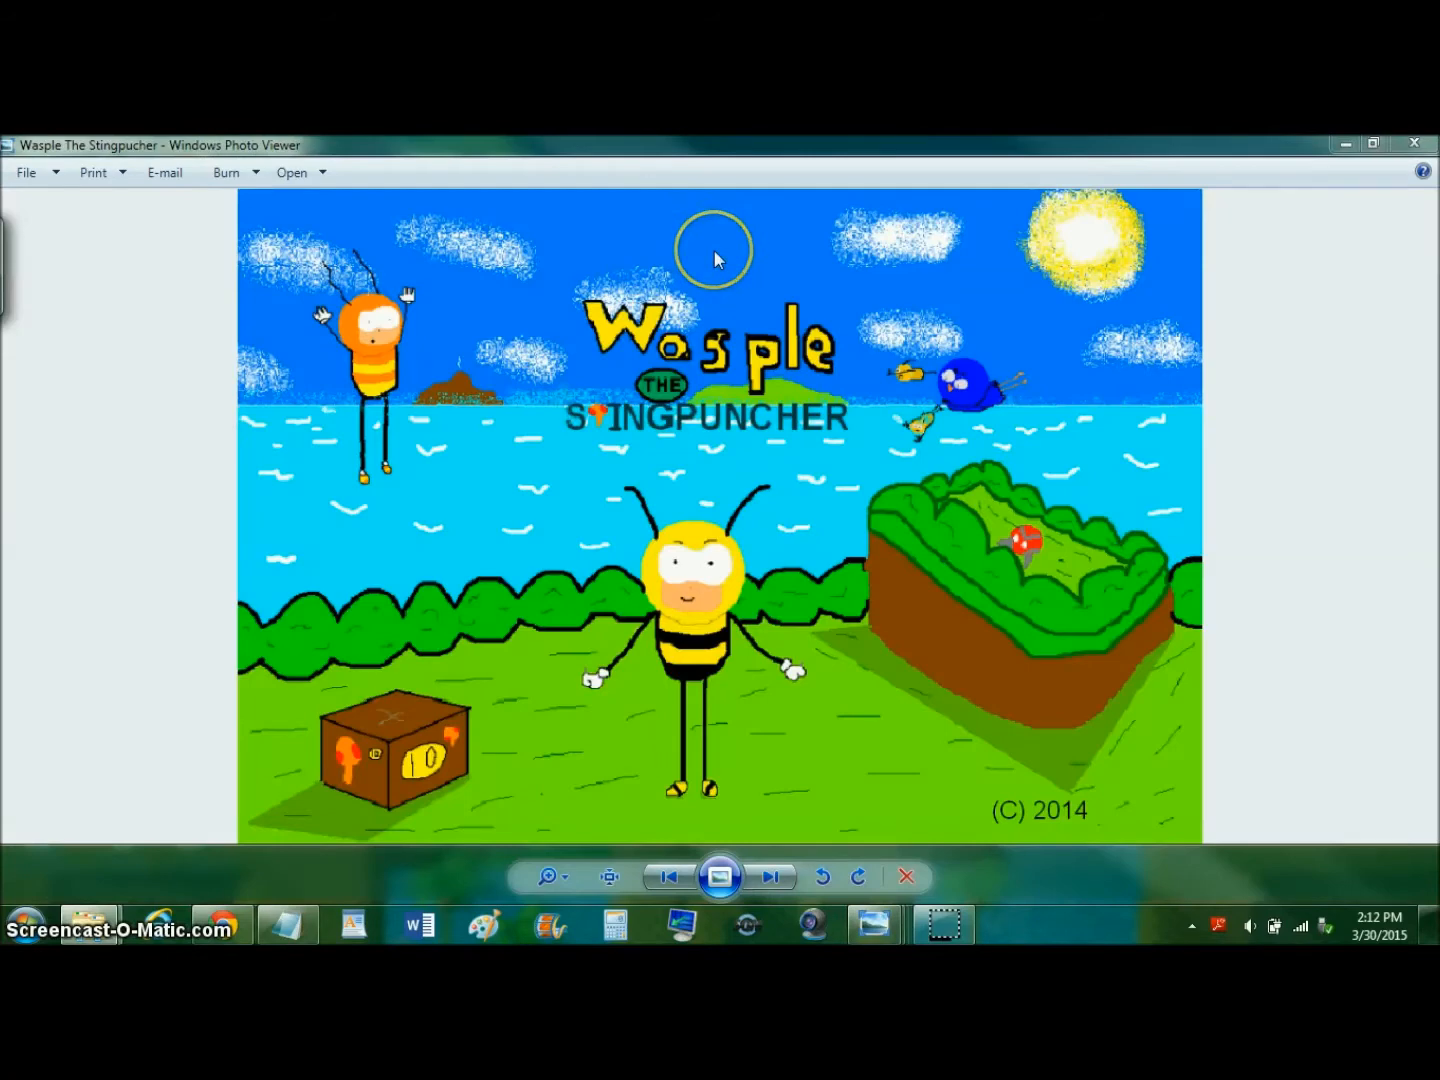
{"action": "mouse_move", "coordinate": [796, 344]}
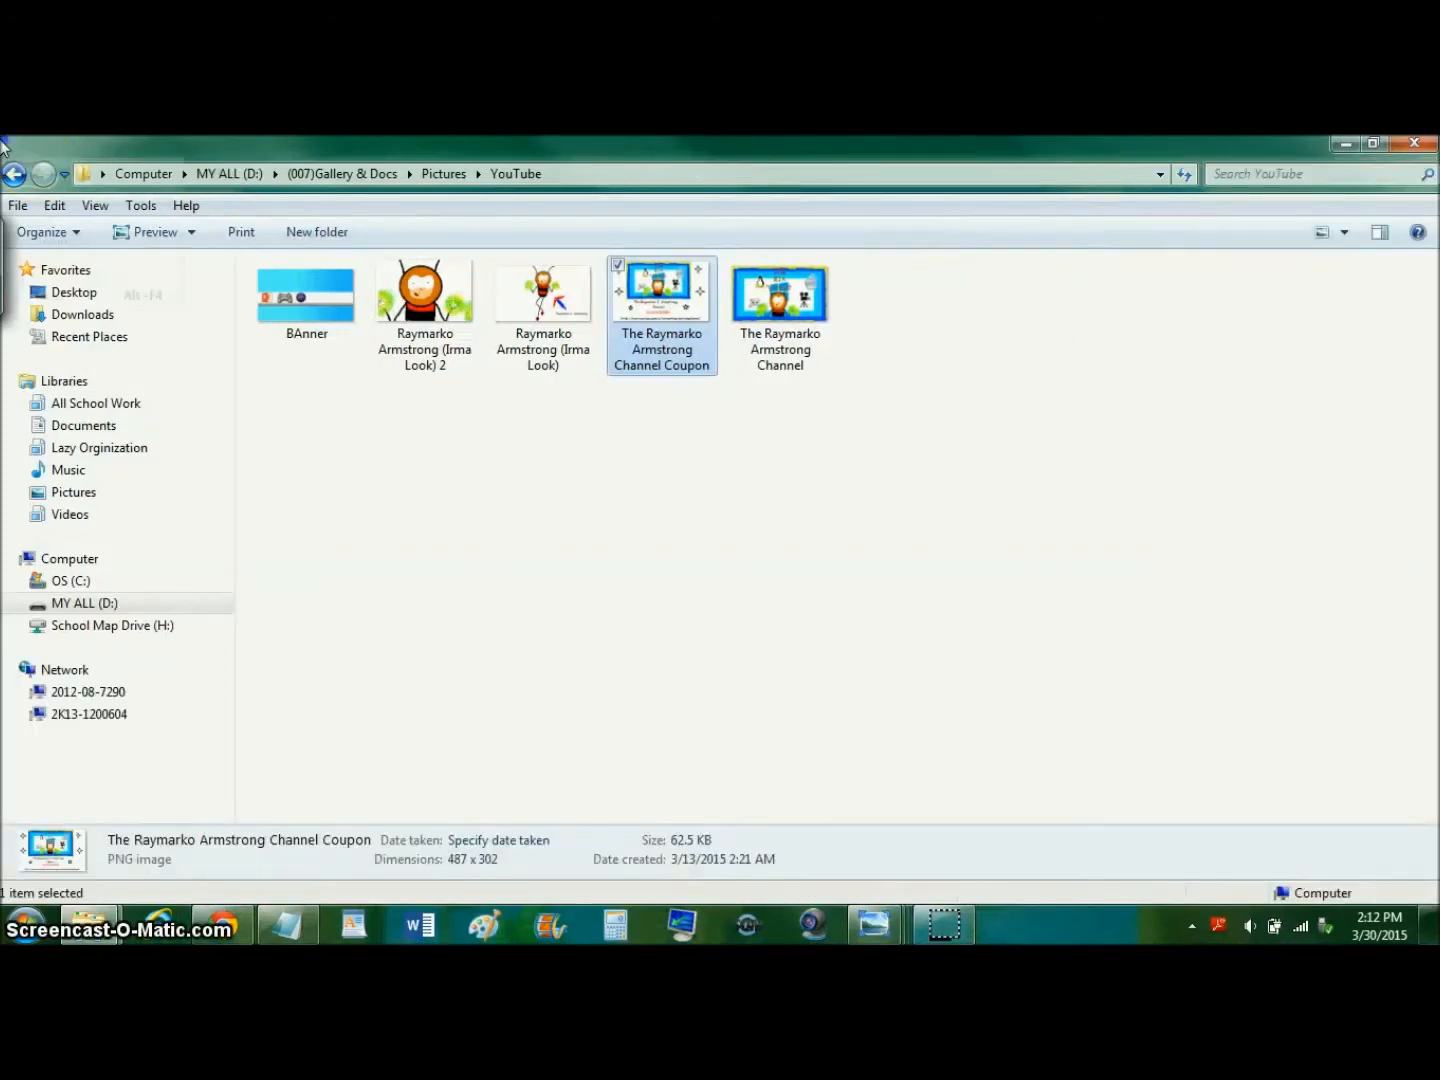
Close the YouTube pictures folder window via its title-bar icon.
{"action": "double_click", "coordinate": [660, 290]}
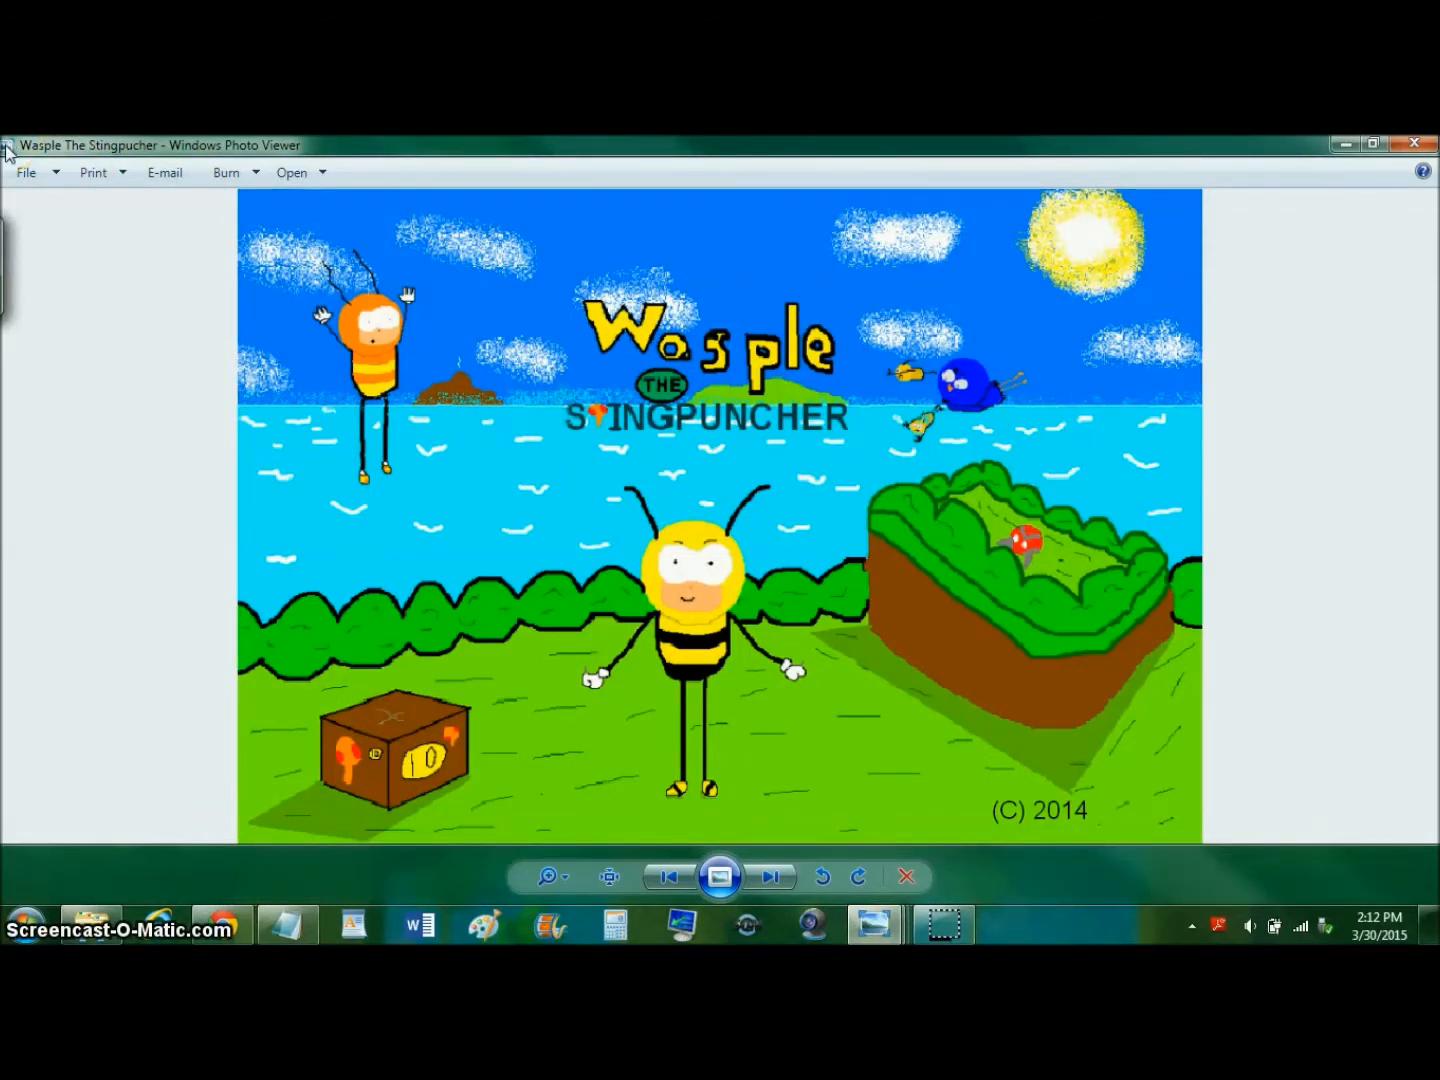
Close the Stingpucher picture and the Wasple in Grass Lawn (19) picture from the taskbar thumbnail.
{"action": "left_click", "coordinate": [768, 876]}
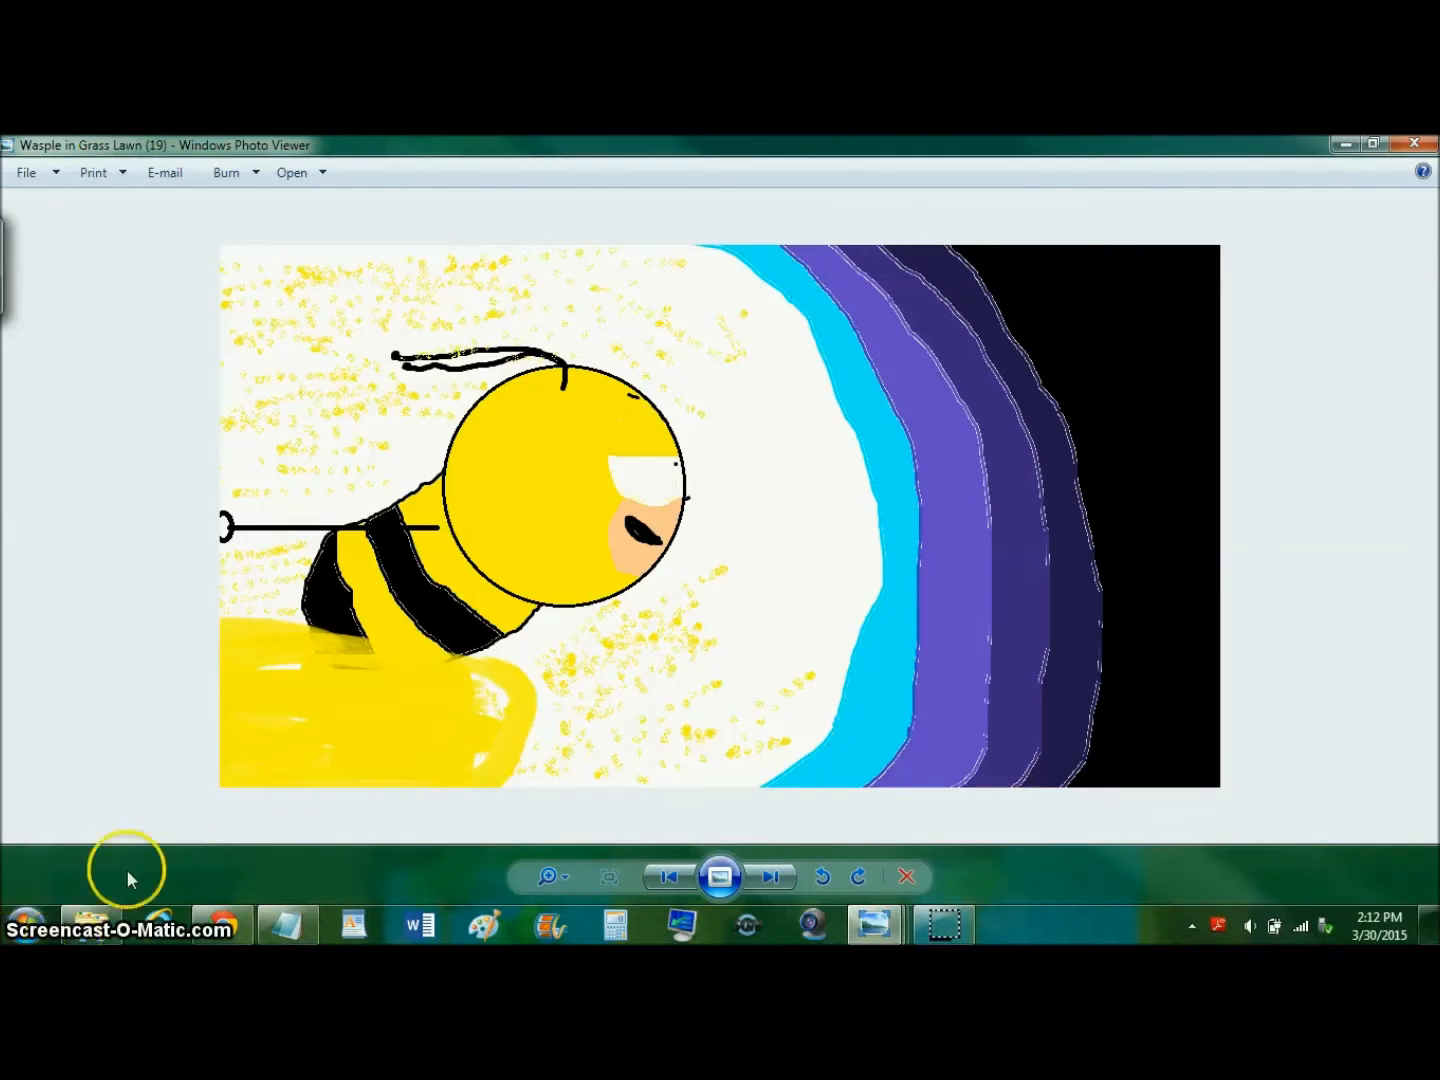
{"action": "mouse_move", "coordinate": [200, 796]}
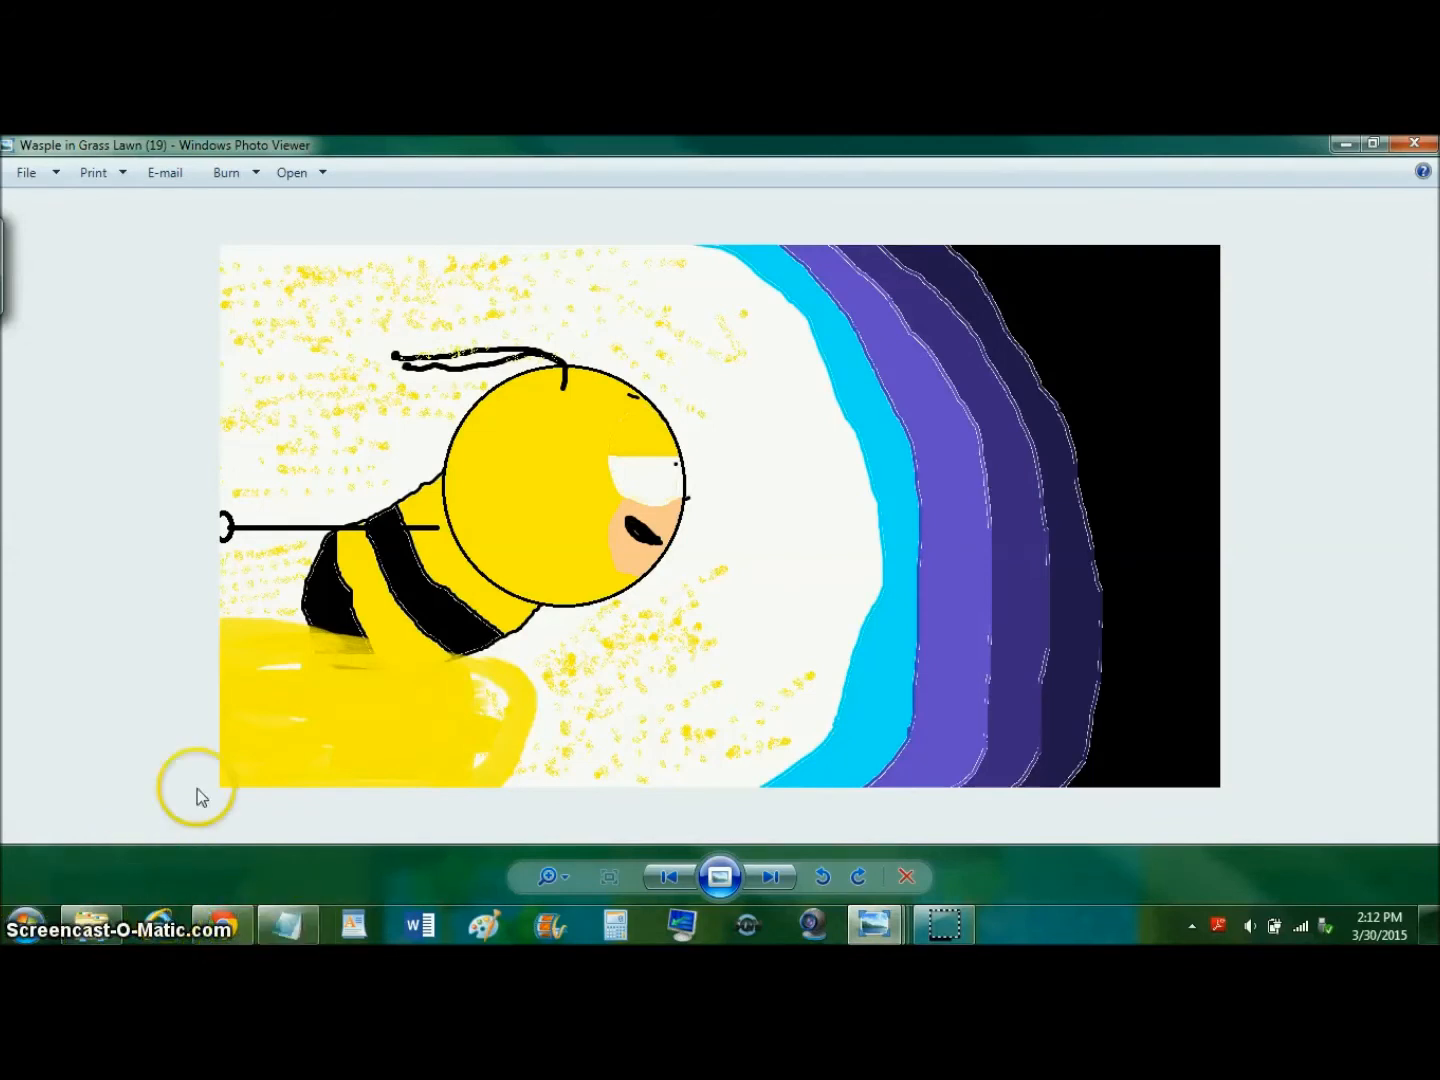
{"action": "mouse_move", "coordinate": [872, 924]}
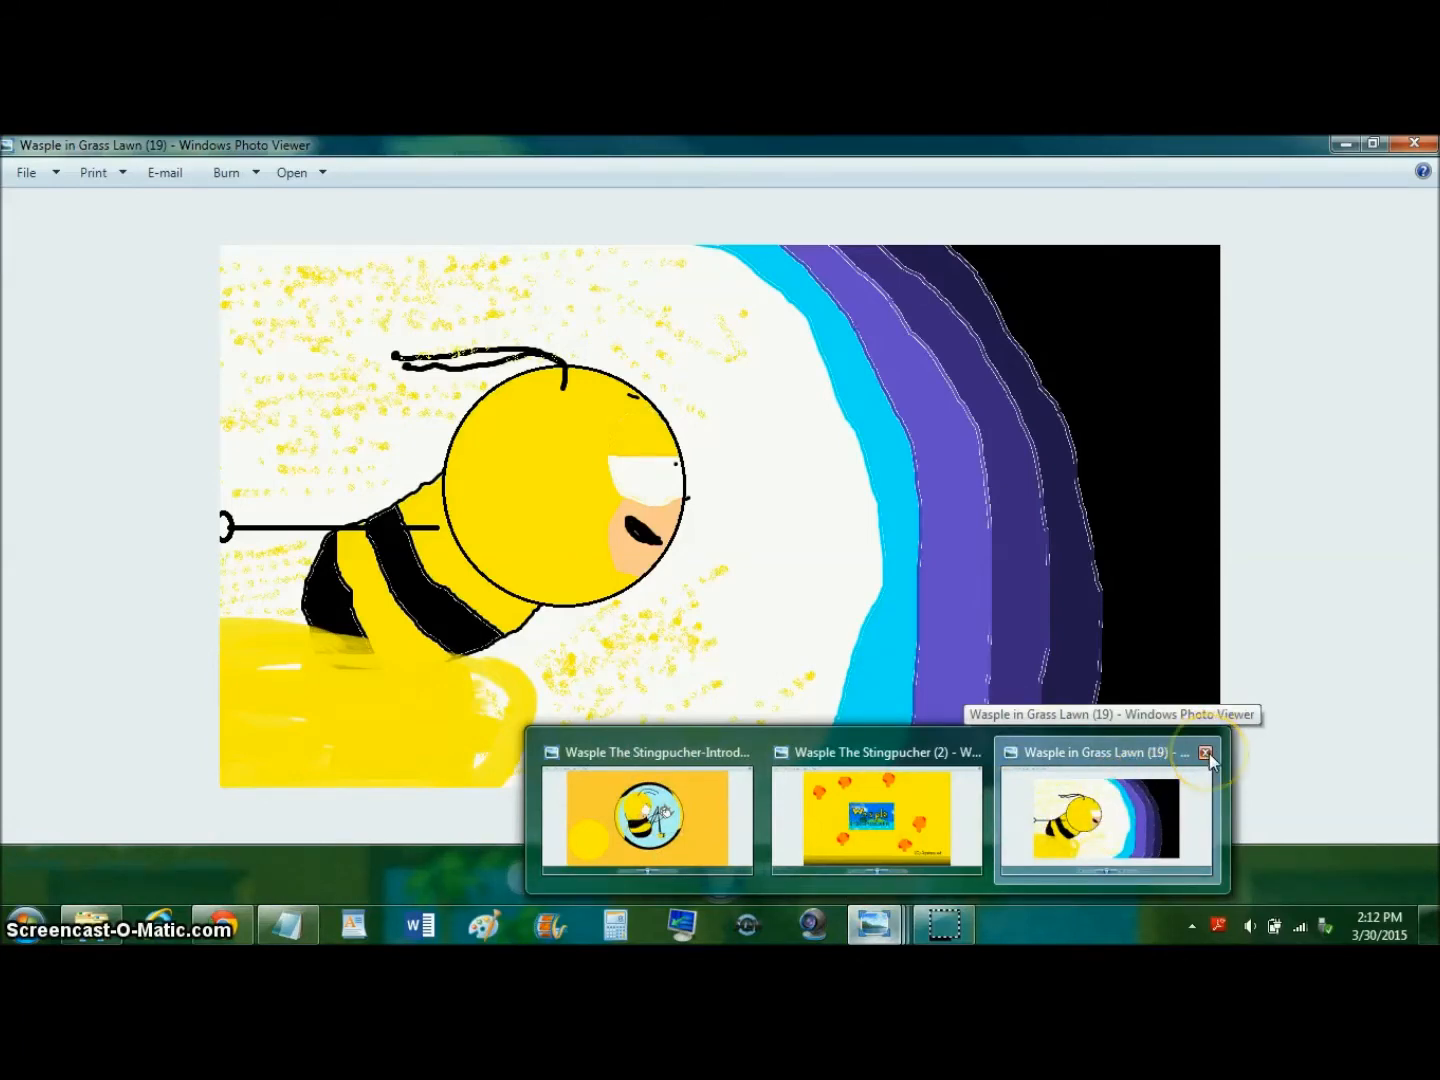
{"action": "left_click", "coordinate": [1206, 752]}
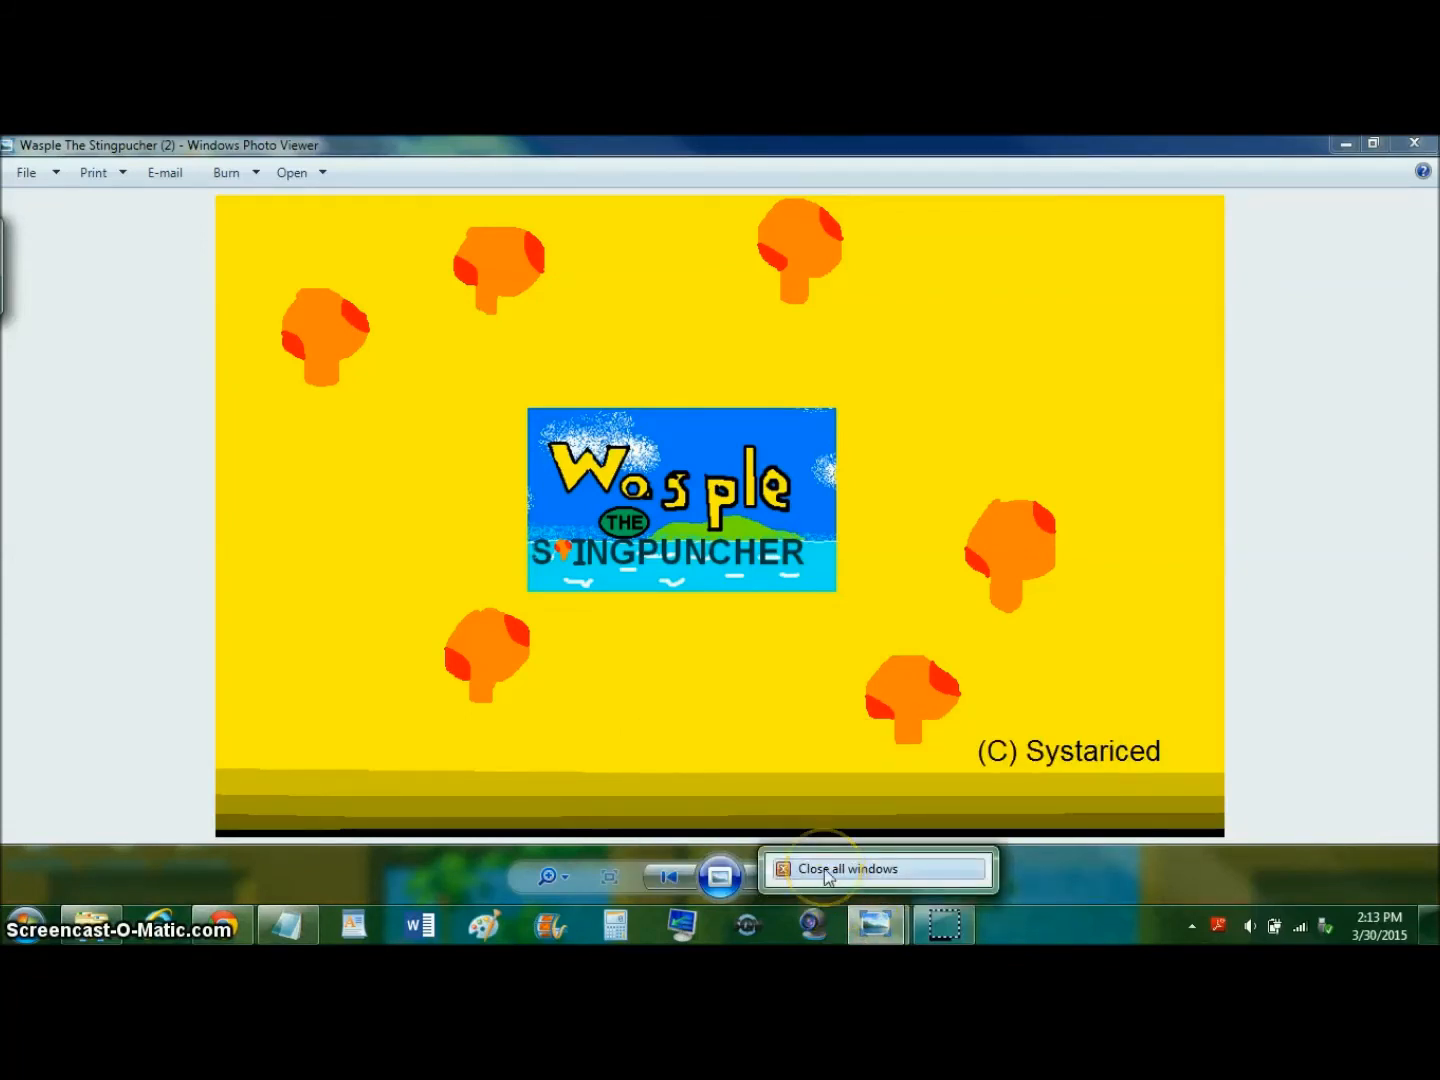
{"action": "mouse_move", "coordinate": [1088, 940]}
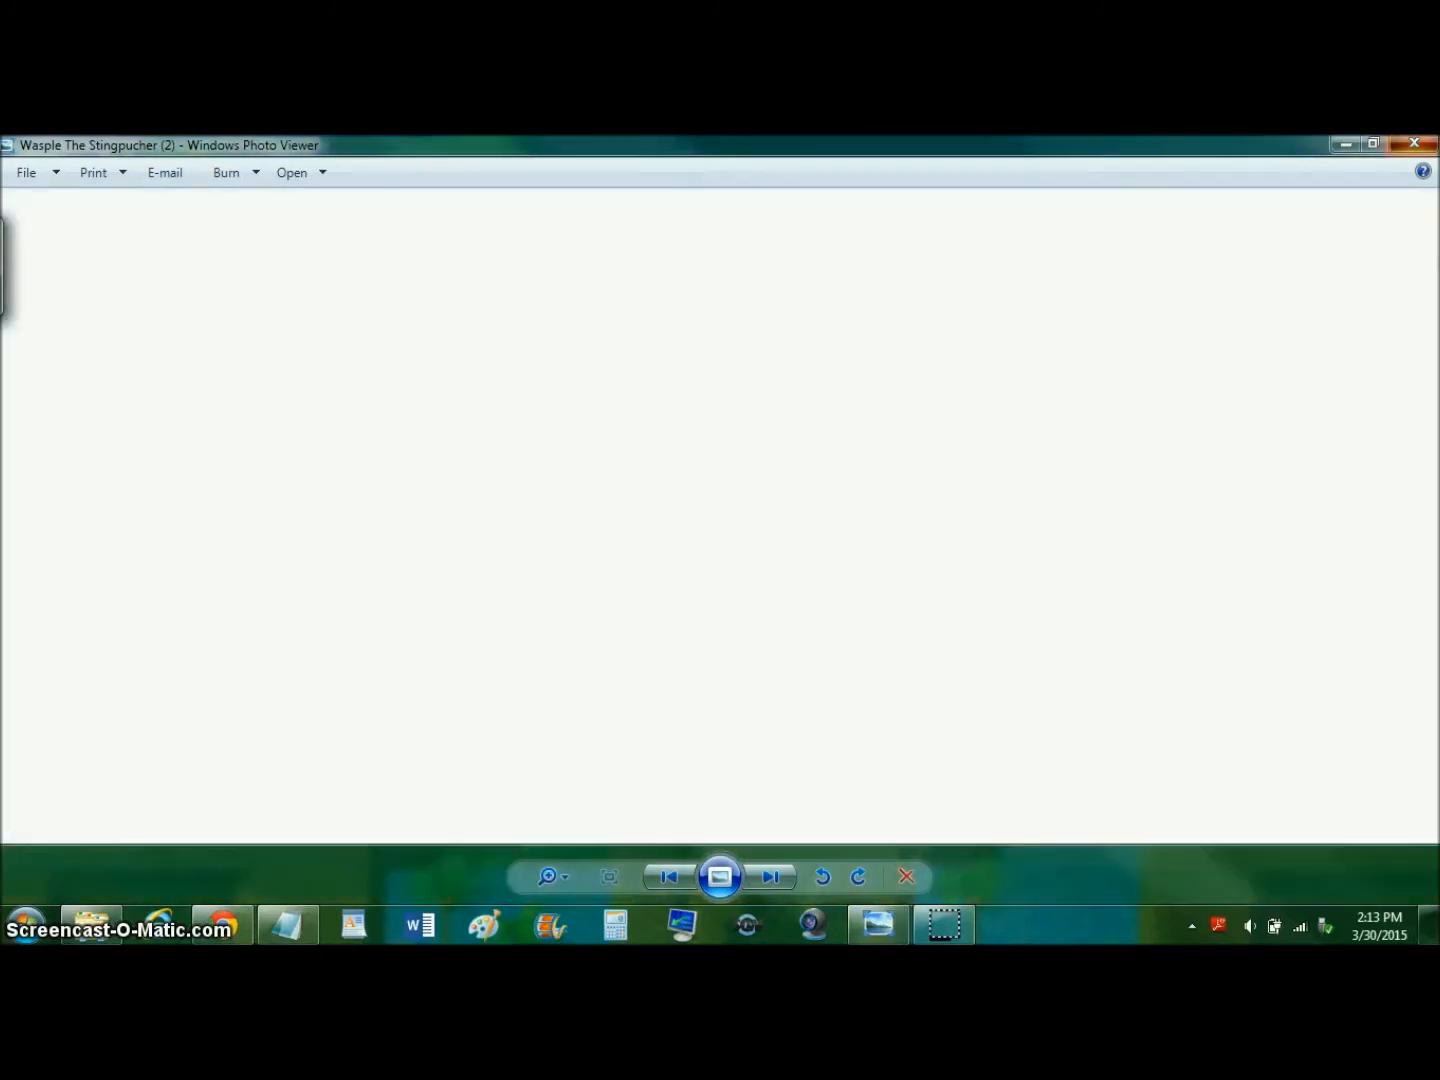
Bring up the On-Screen Keyboard and start the Alt window-closing shortcut on it.
{"action": "left_click", "coordinate": [770, 876]}
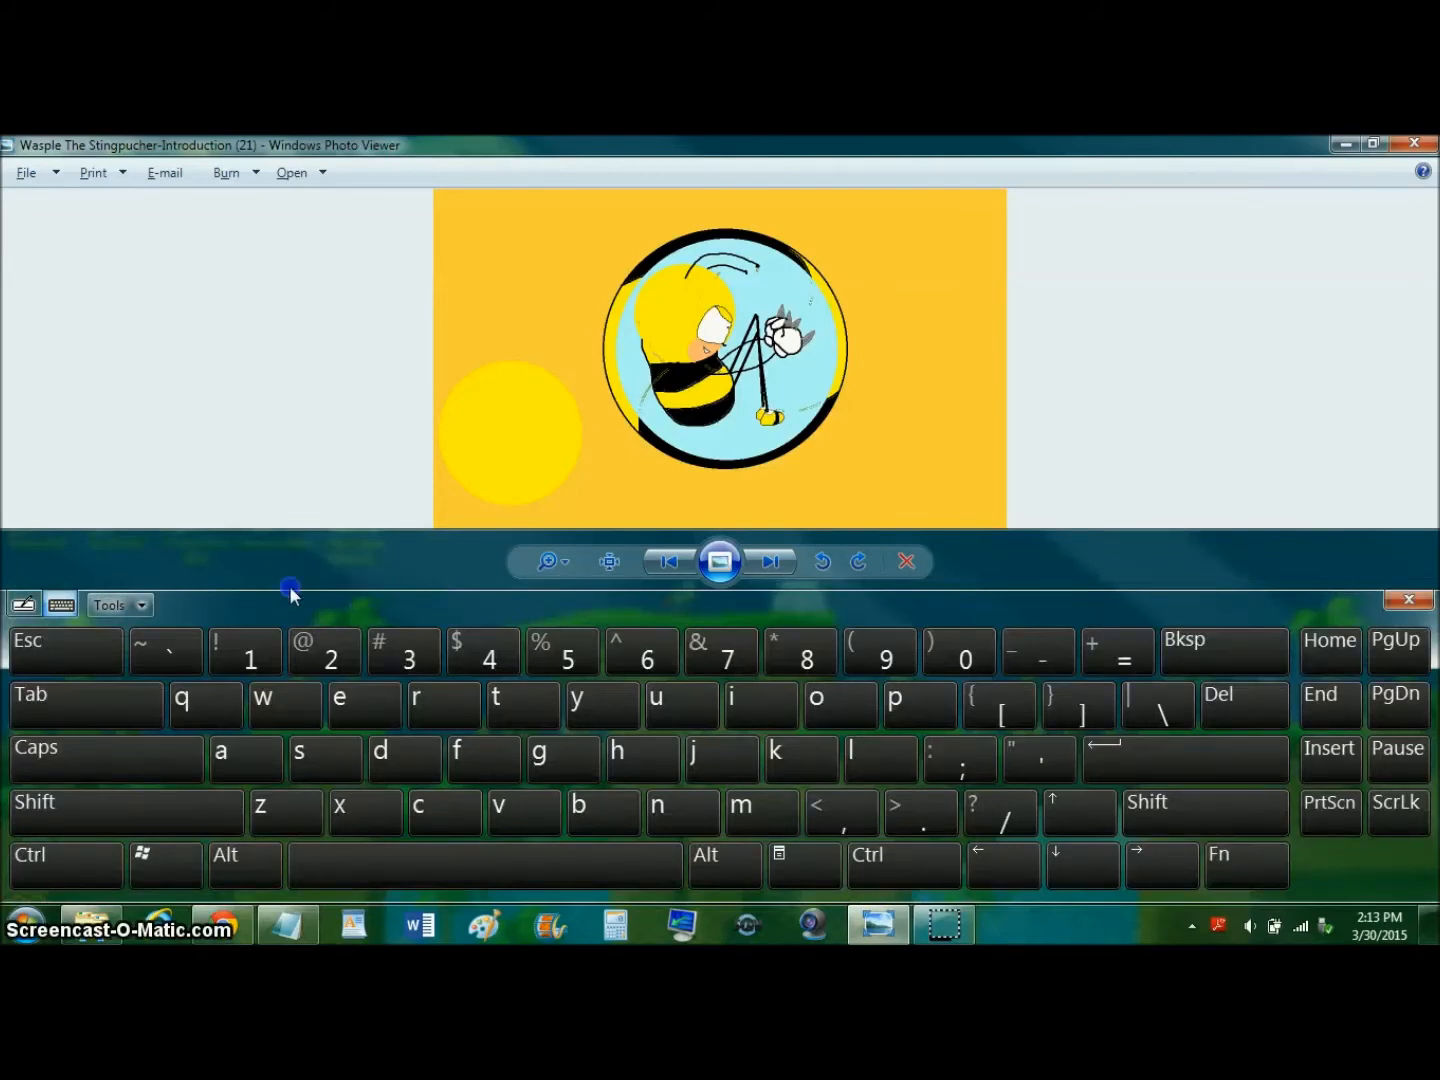
{"action": "key", "text": "alt"}
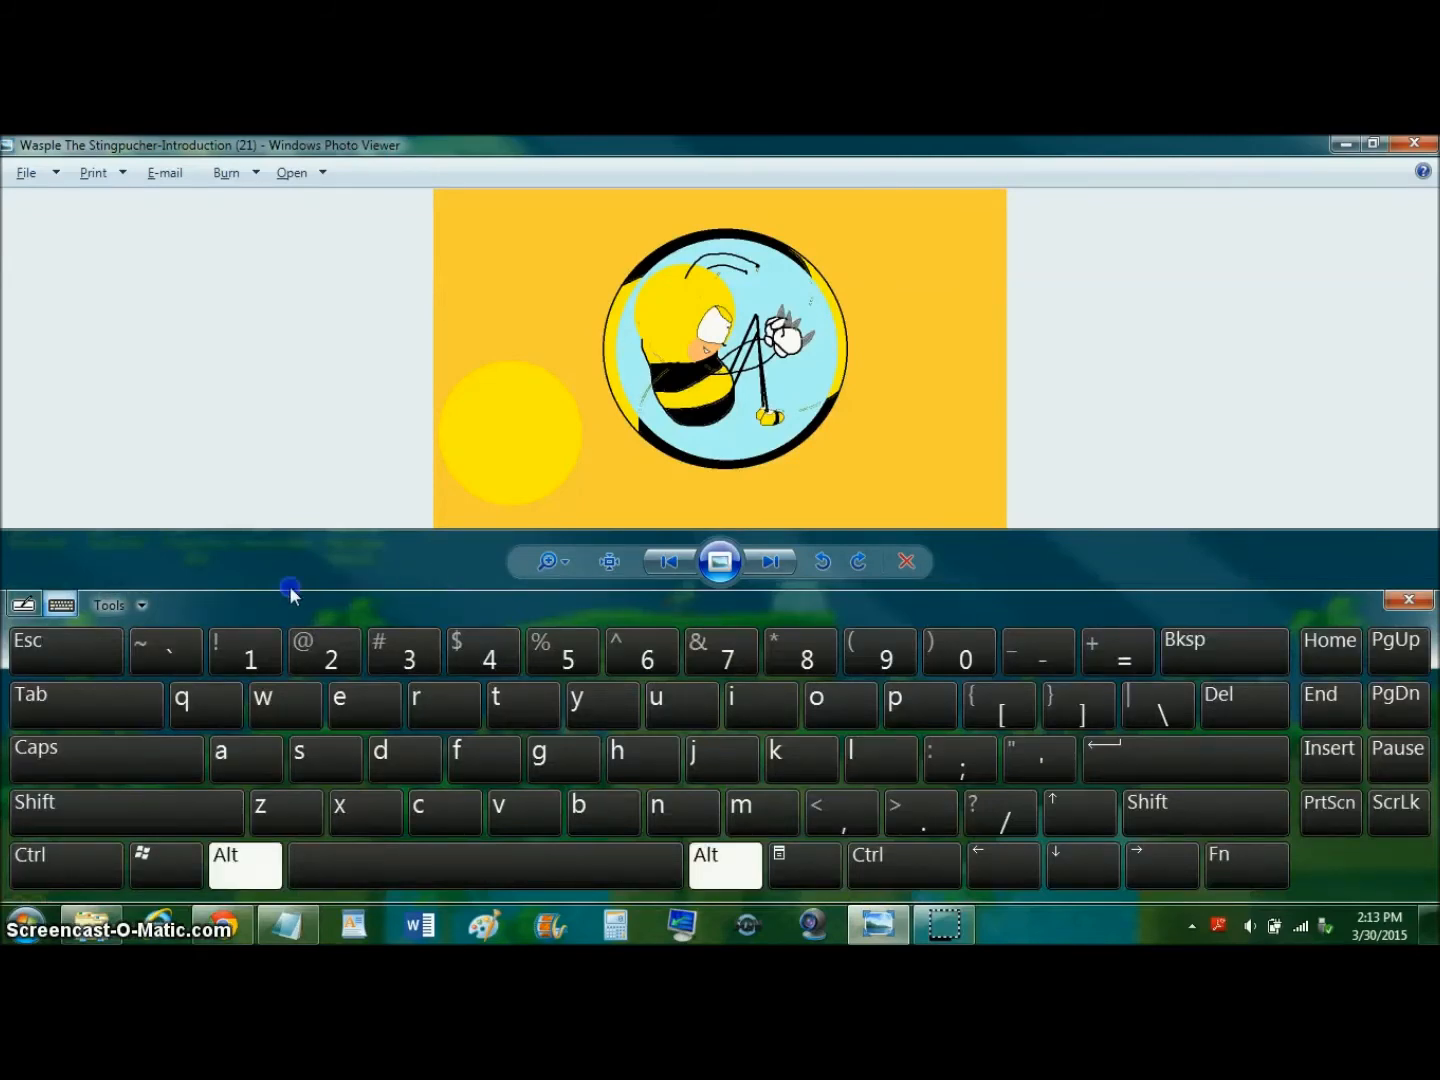
{"action": "mouse_move", "coordinate": [360, 596]}
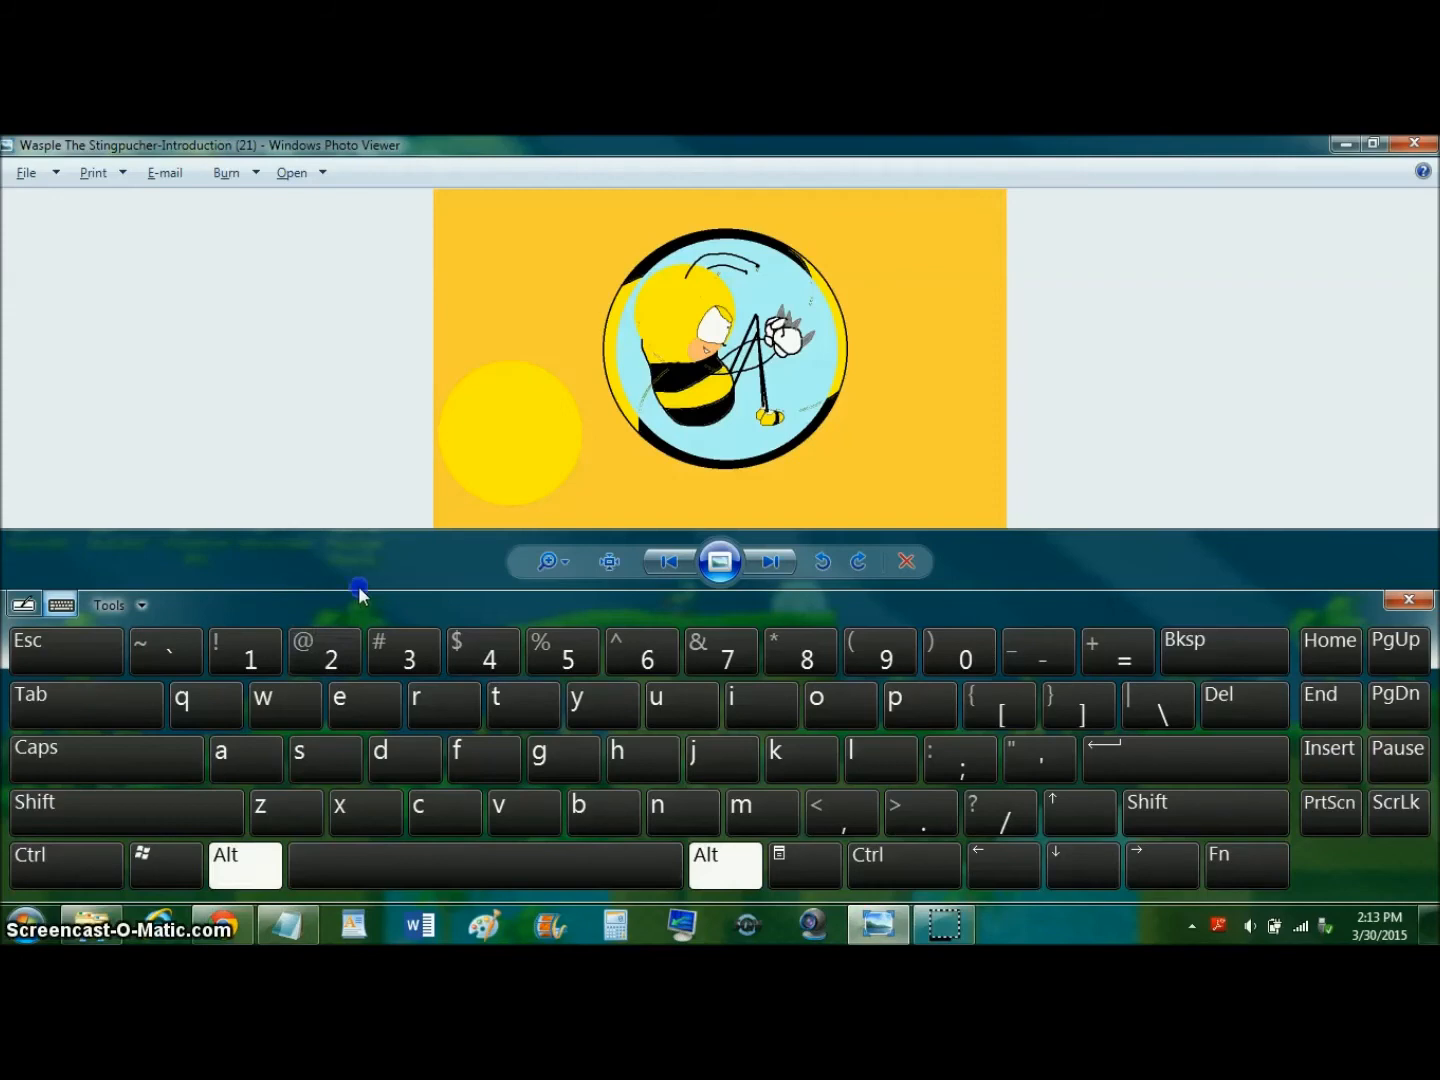
{"action": "mouse_move", "coordinate": [424, 590]}
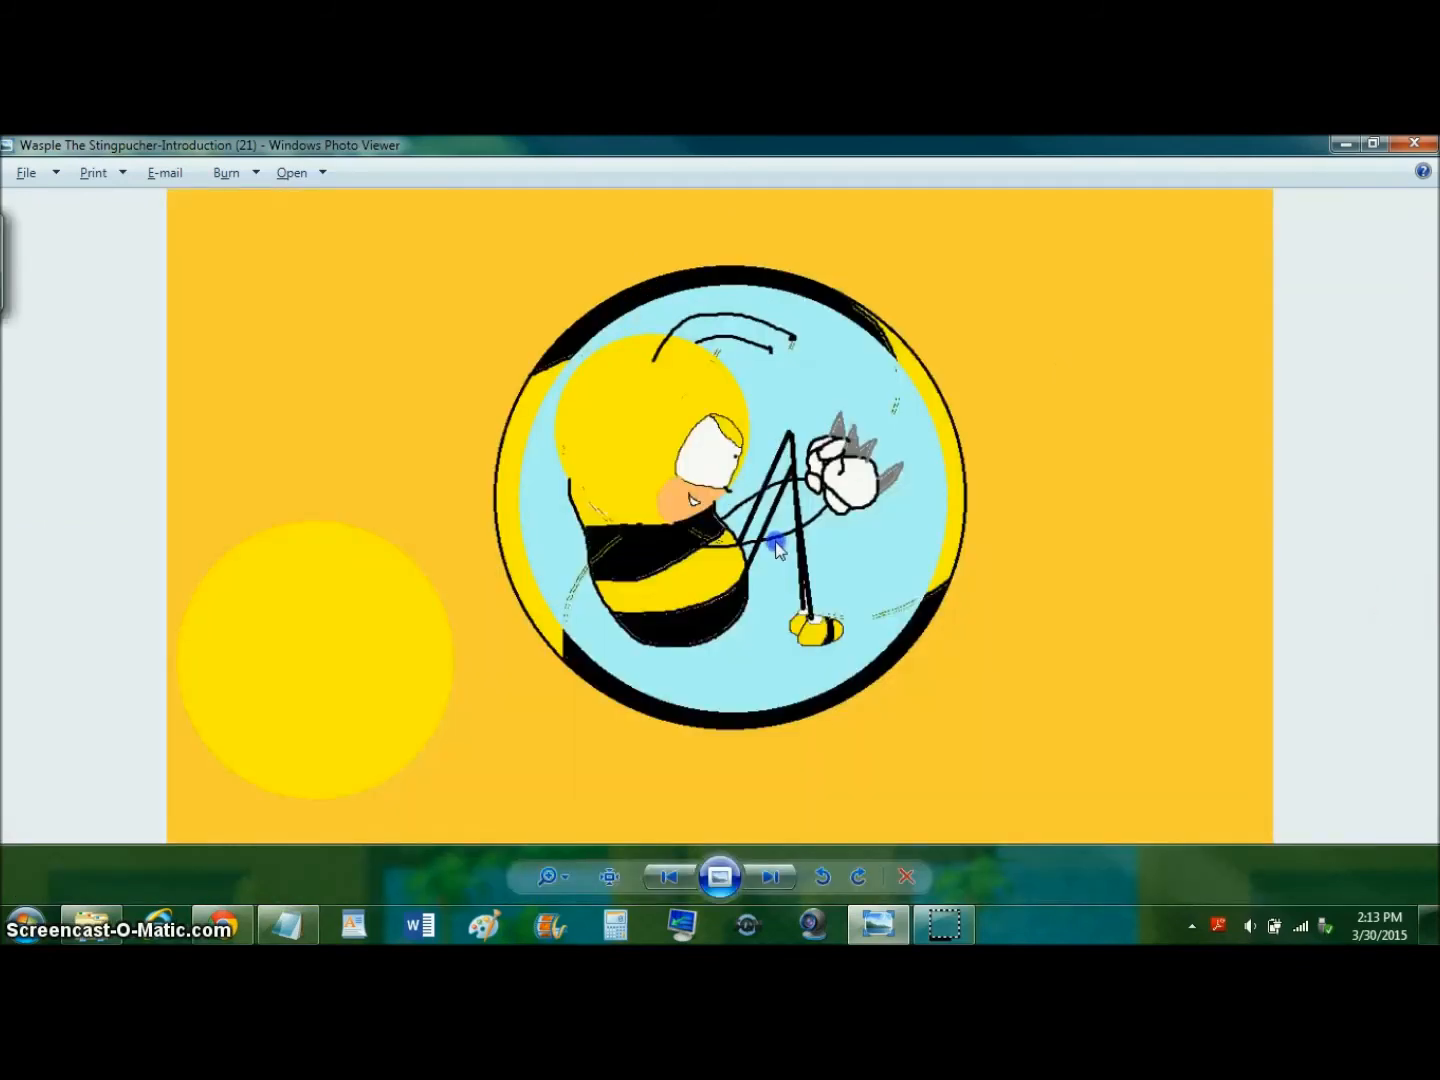
Close the Stingpucher-Introduction (21) picture, leaving the bare desktop.
{"action": "left_click", "coordinate": [1412, 144]}
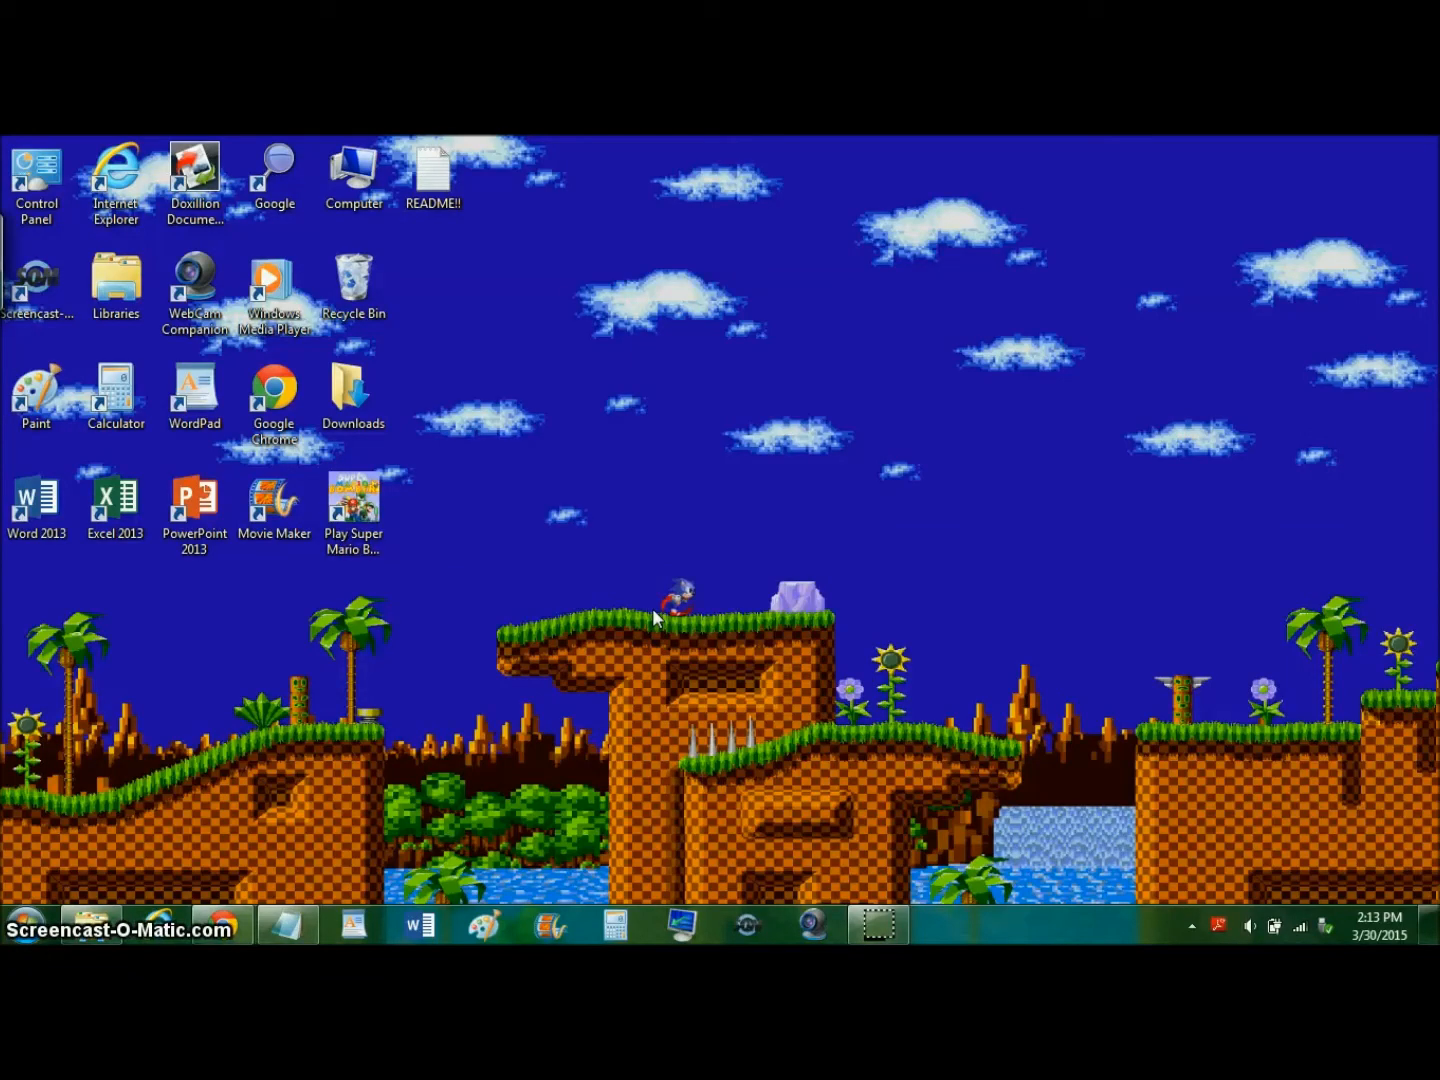
{"action": "left_click", "coordinate": [838, 824]}
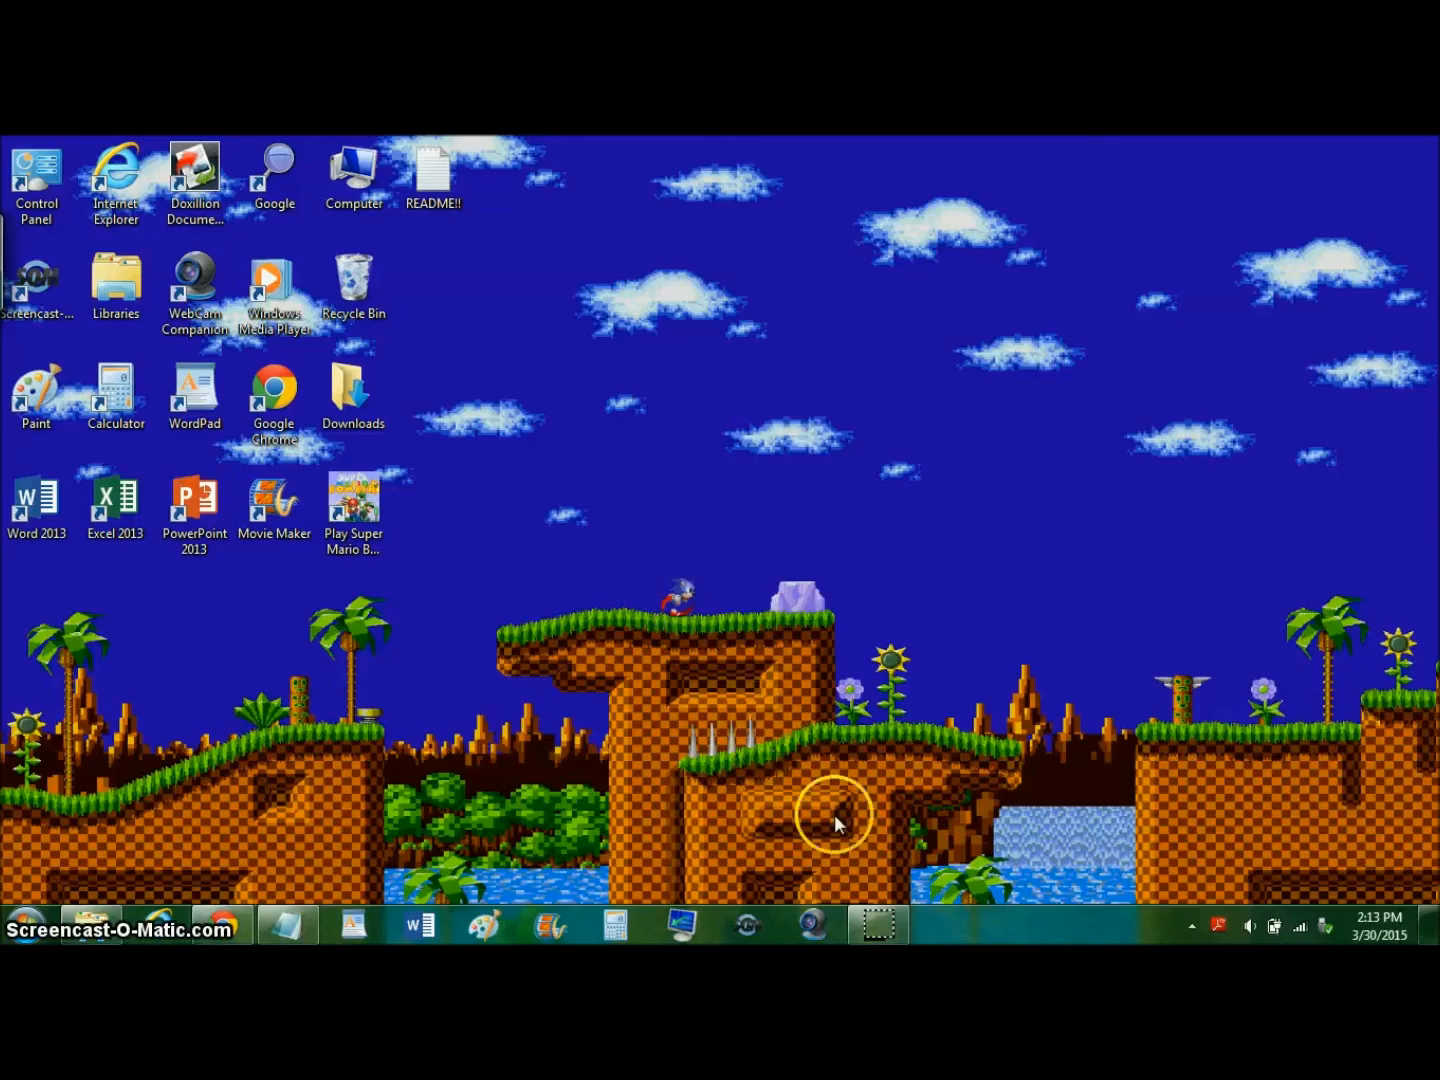